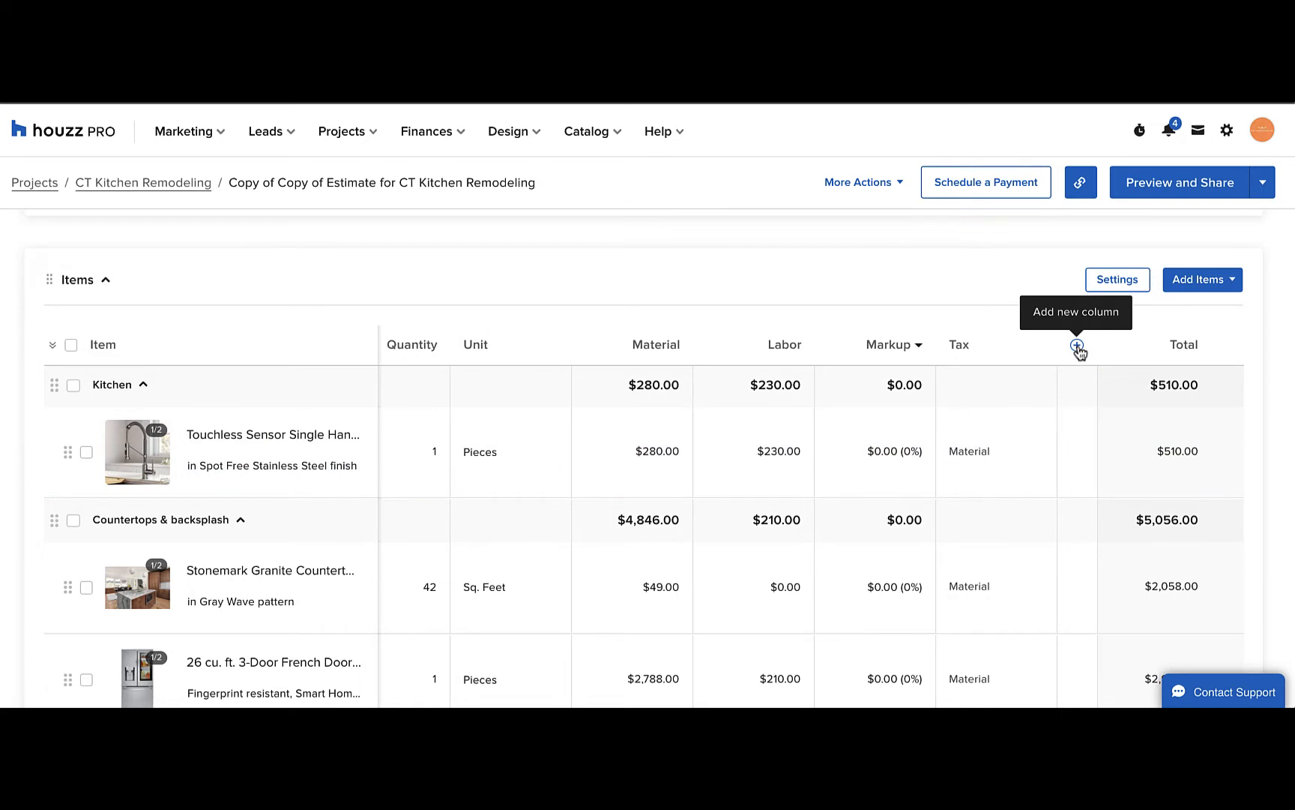
- Create a custom column named 'Date' with the Date column type
left_click(1078, 345)
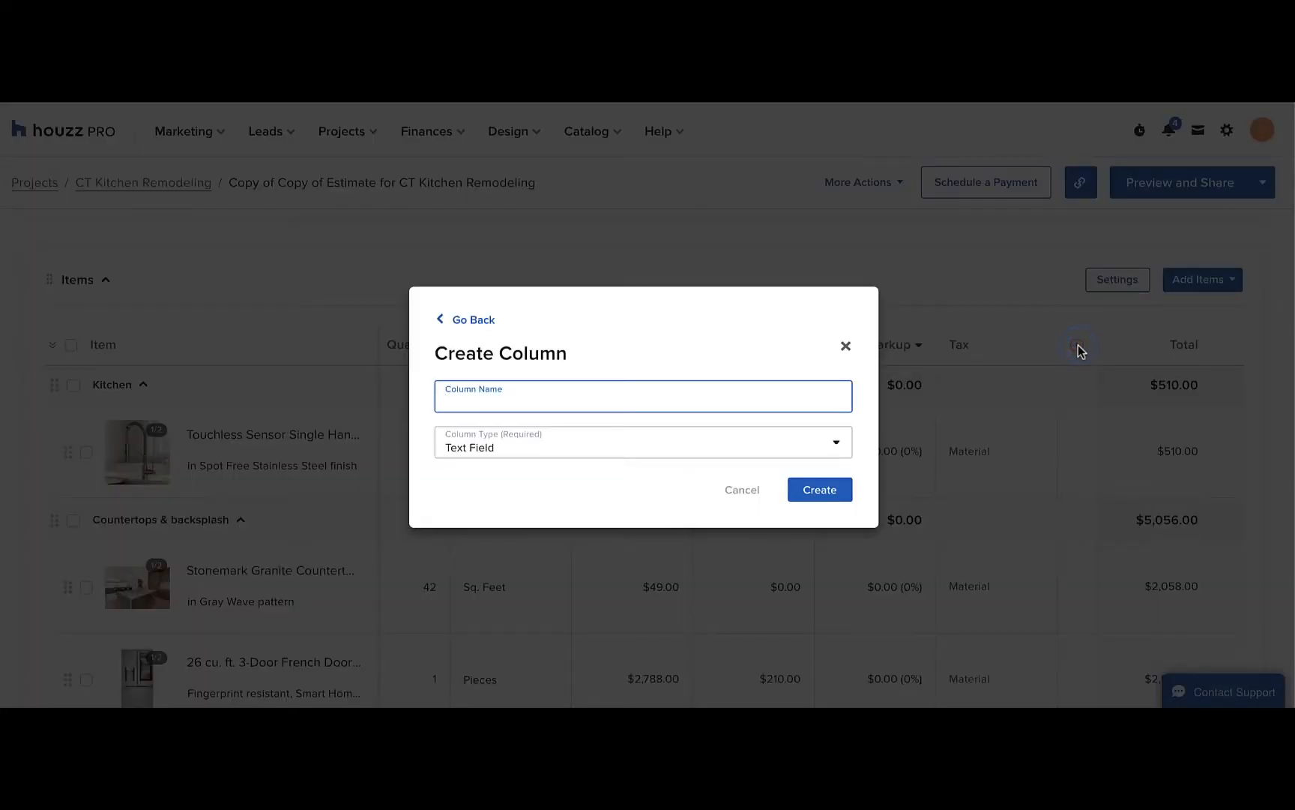
type("Date")
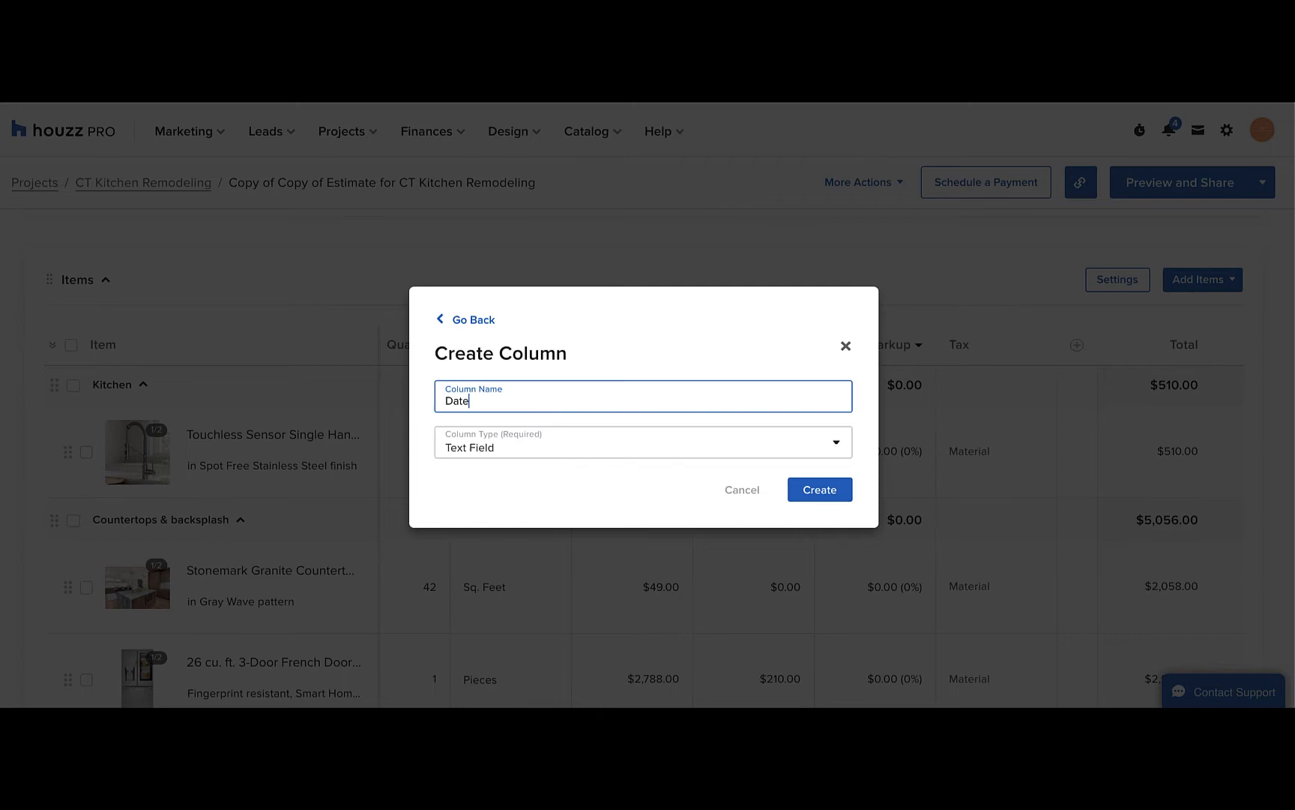
left_click(643, 441)
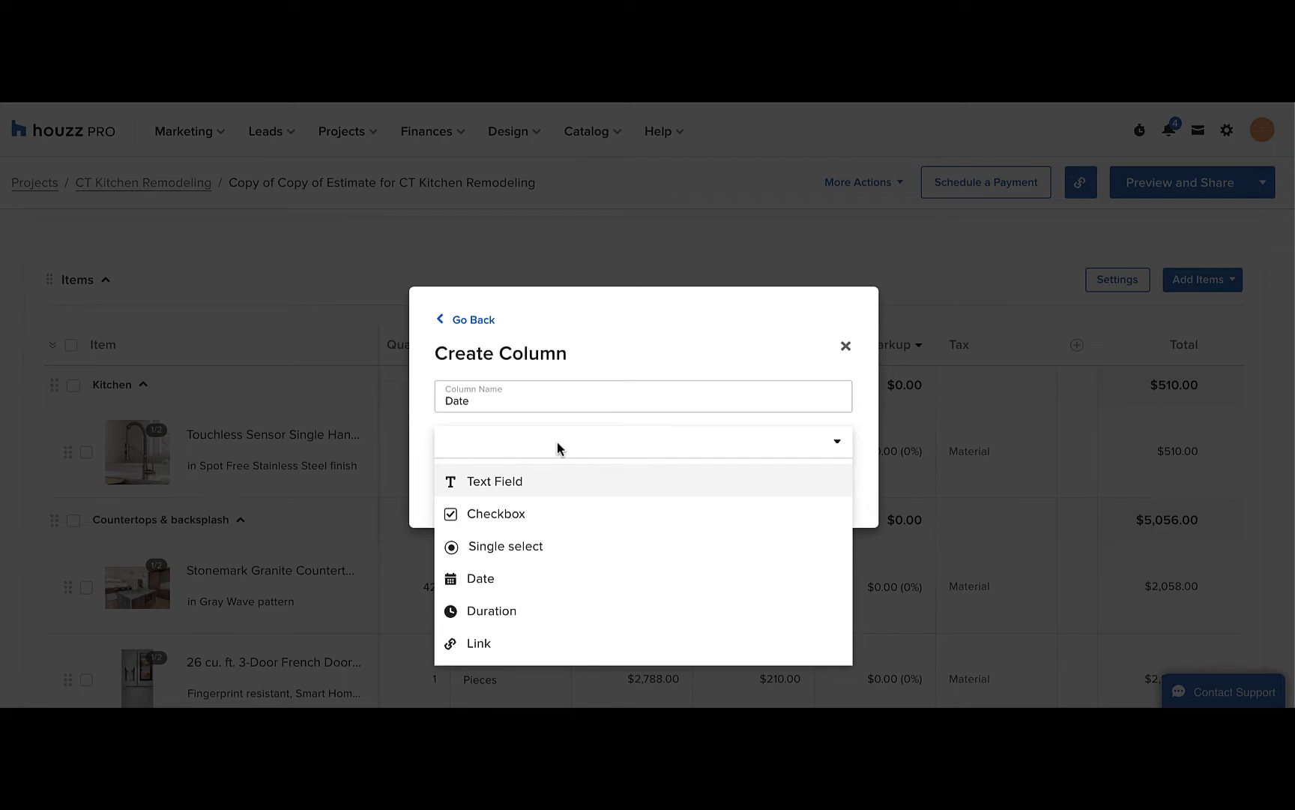
mouse_move(517, 564)
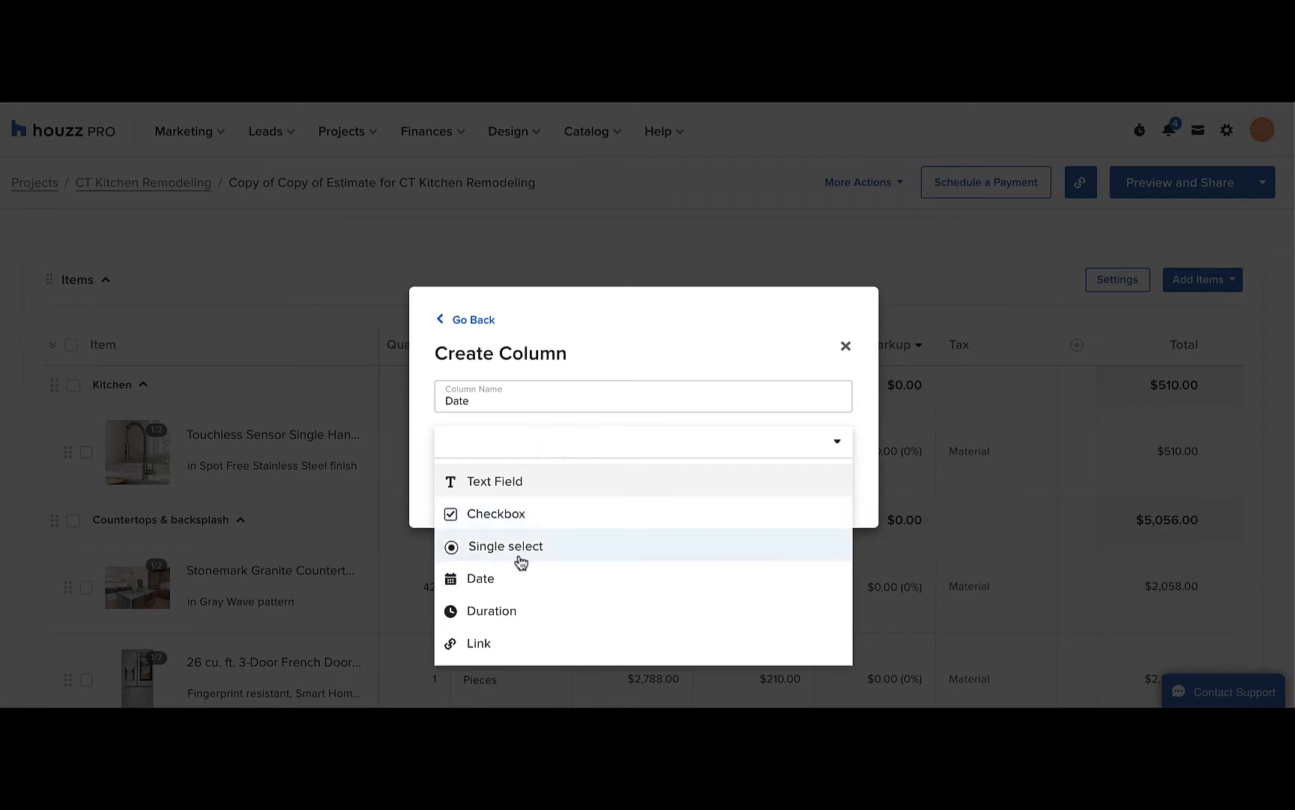
mouse_move(537, 482)
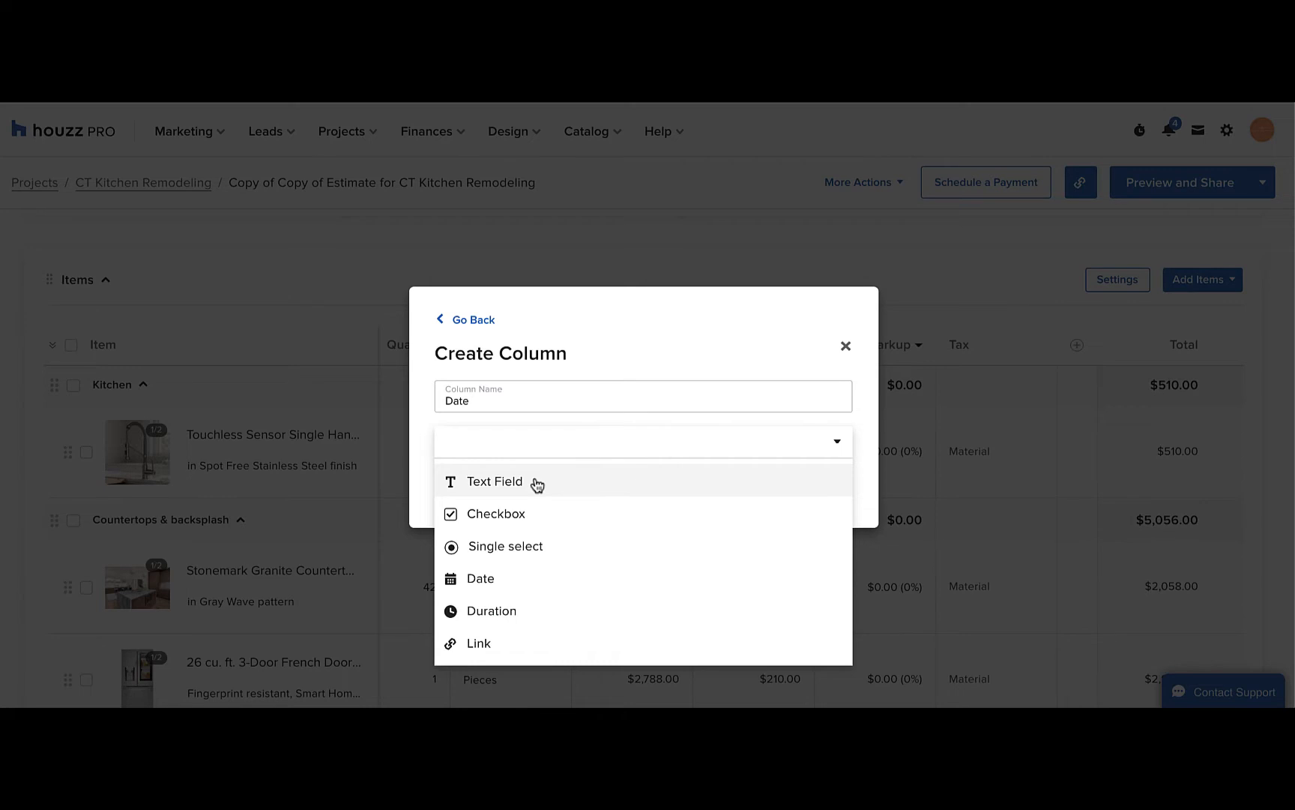
left_click(481, 578)
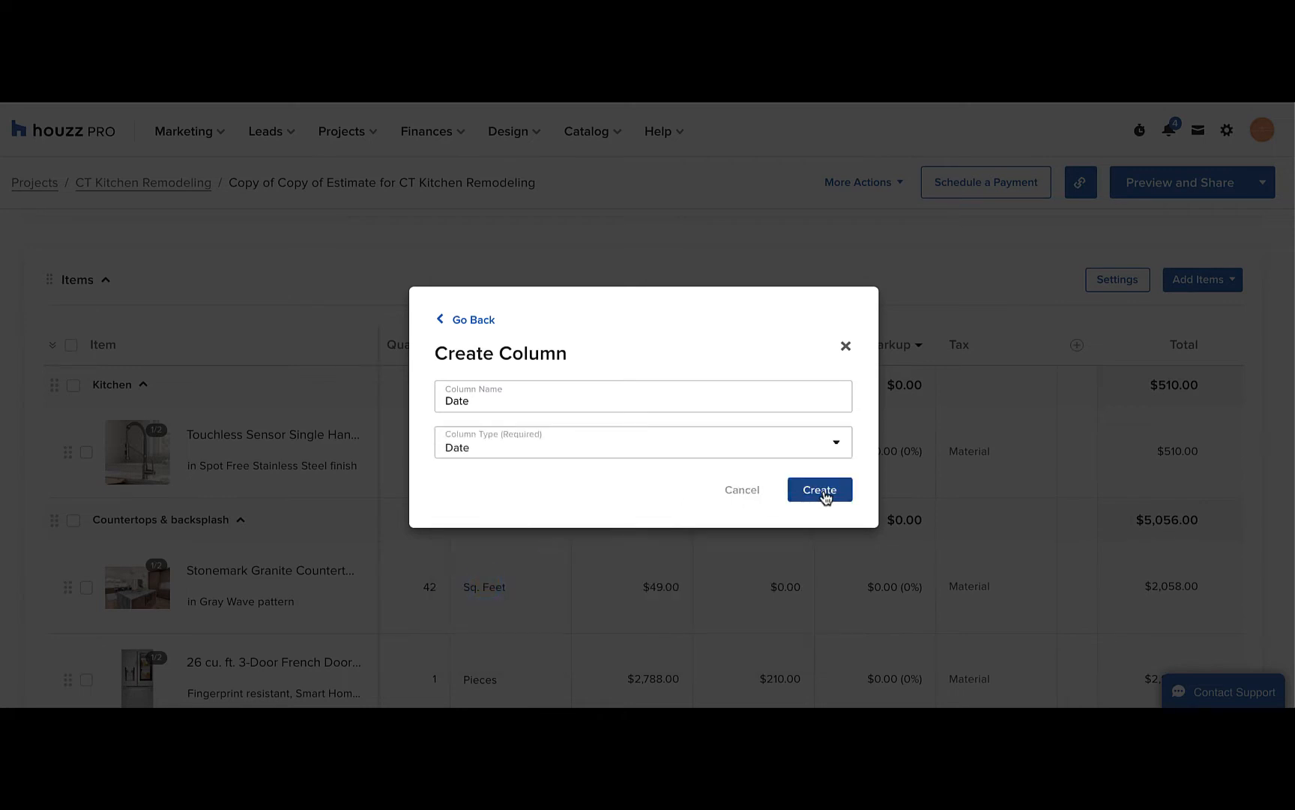
left_click(821, 490)
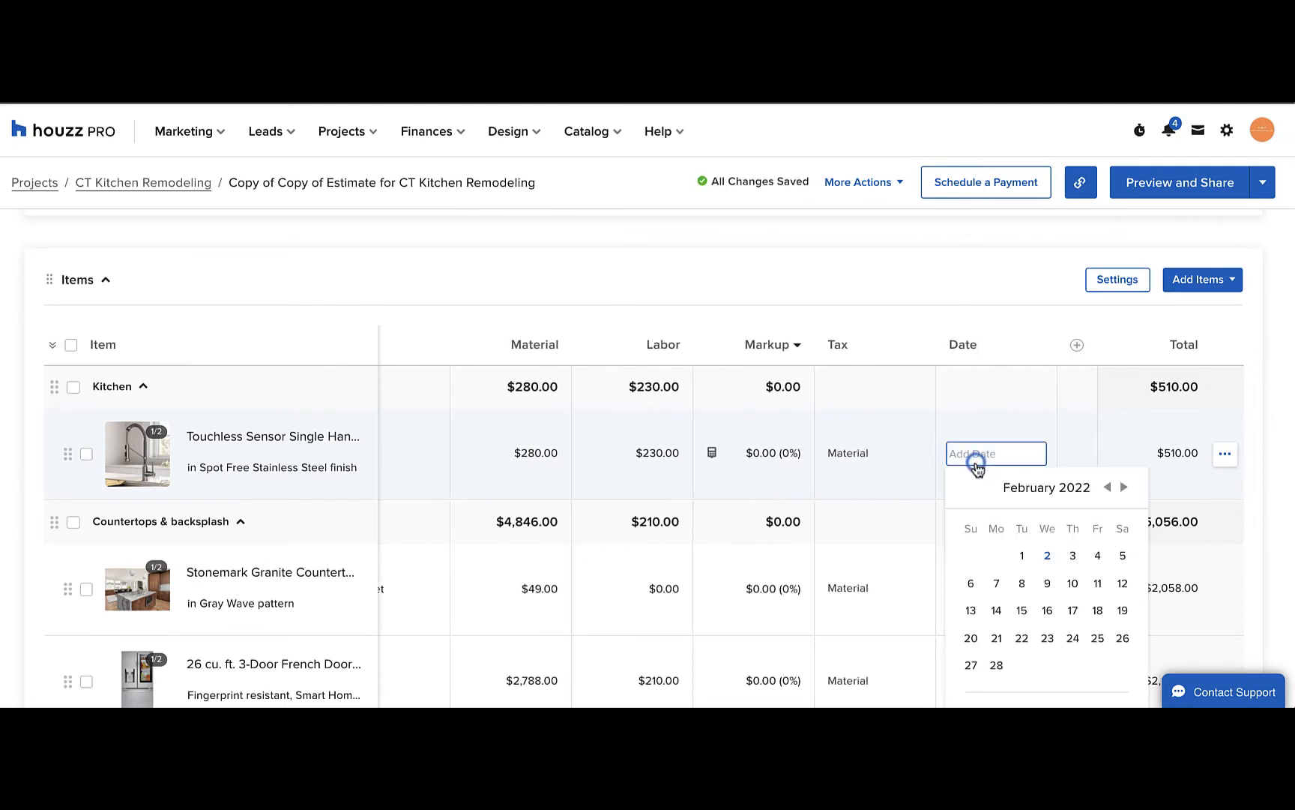
- Date the faucet February 16, 2022 and the granite countertop March 17, 2022
left_click(1048, 610)
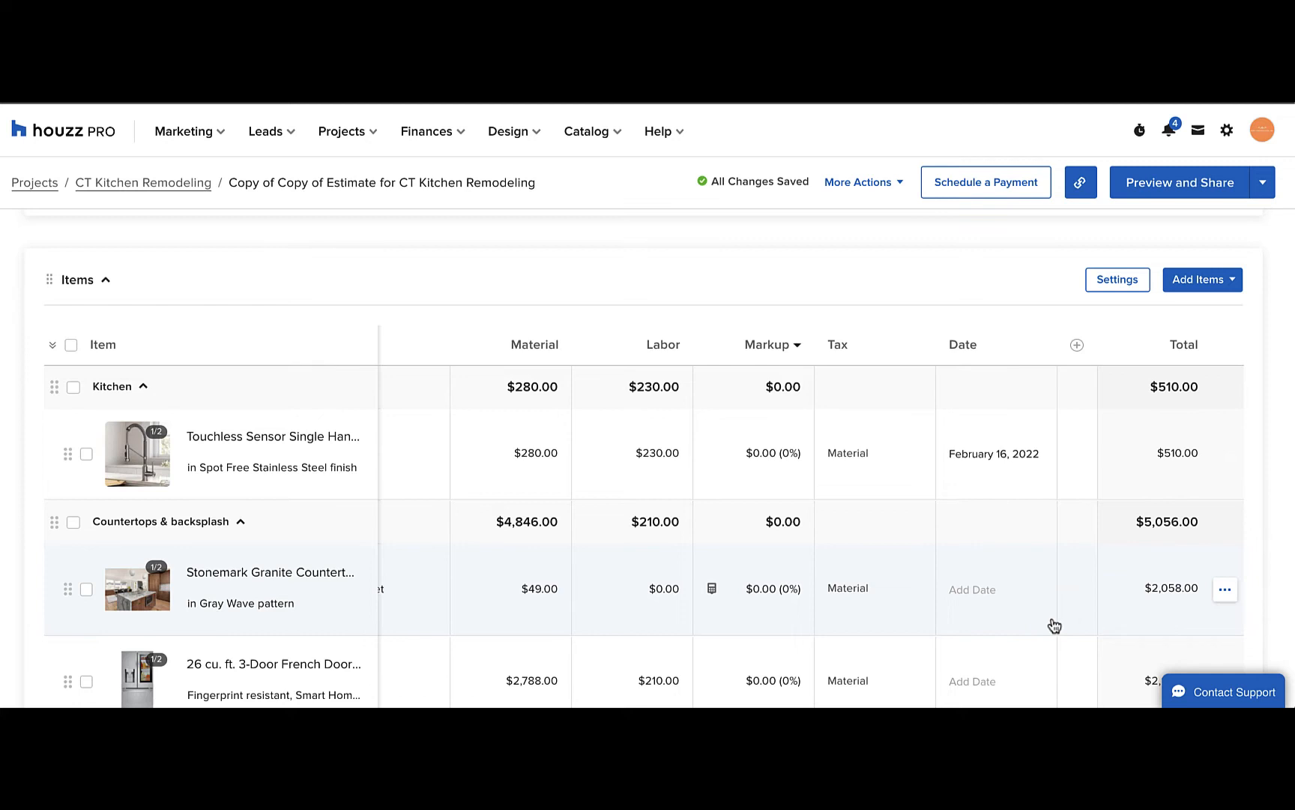
left_click(979, 589)
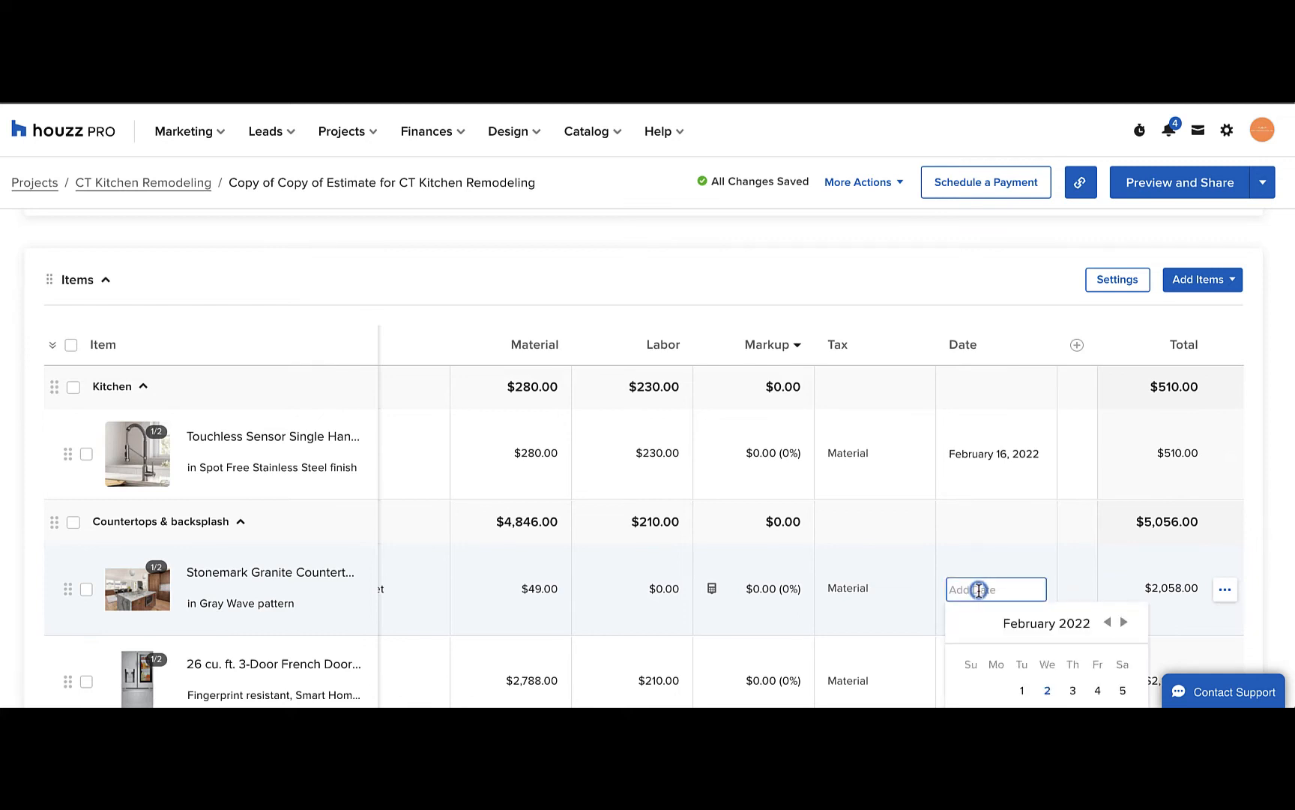
left_click(1125, 463)
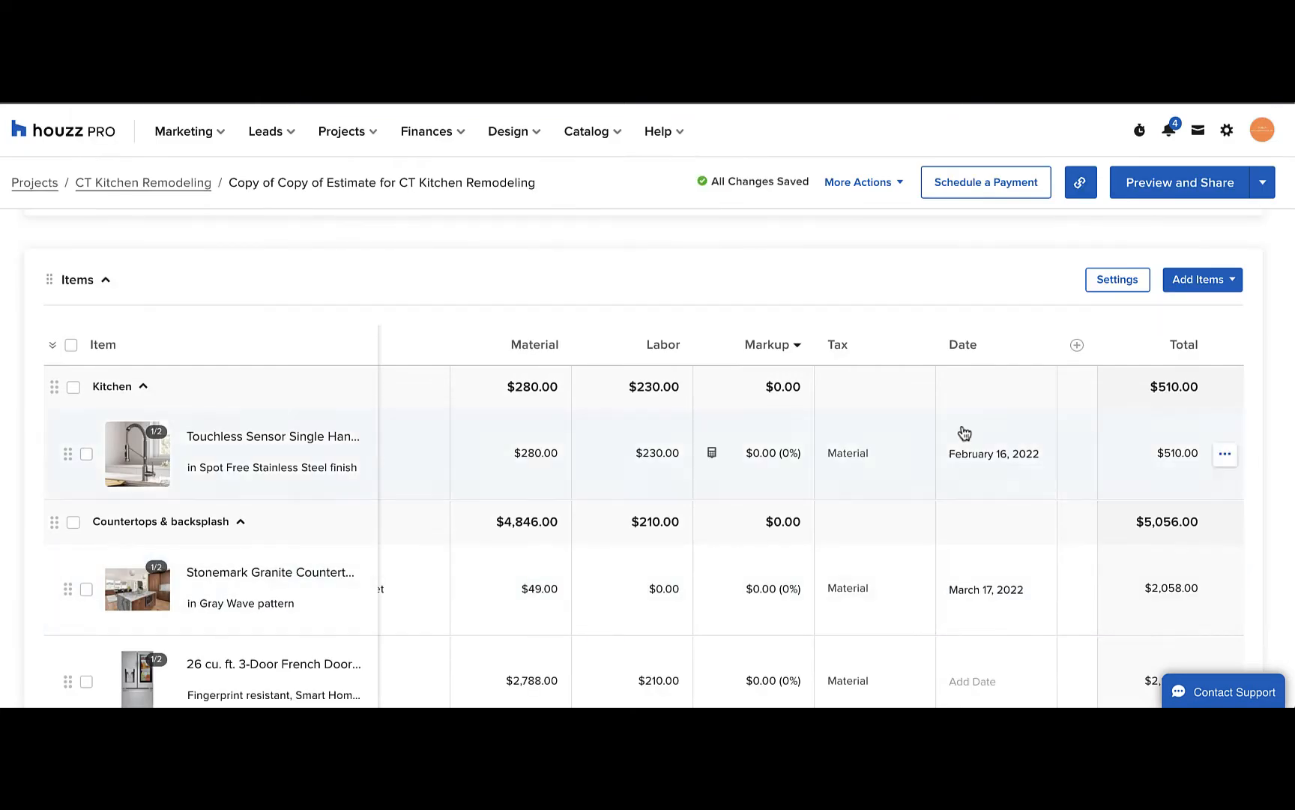
left_click(1078, 345)
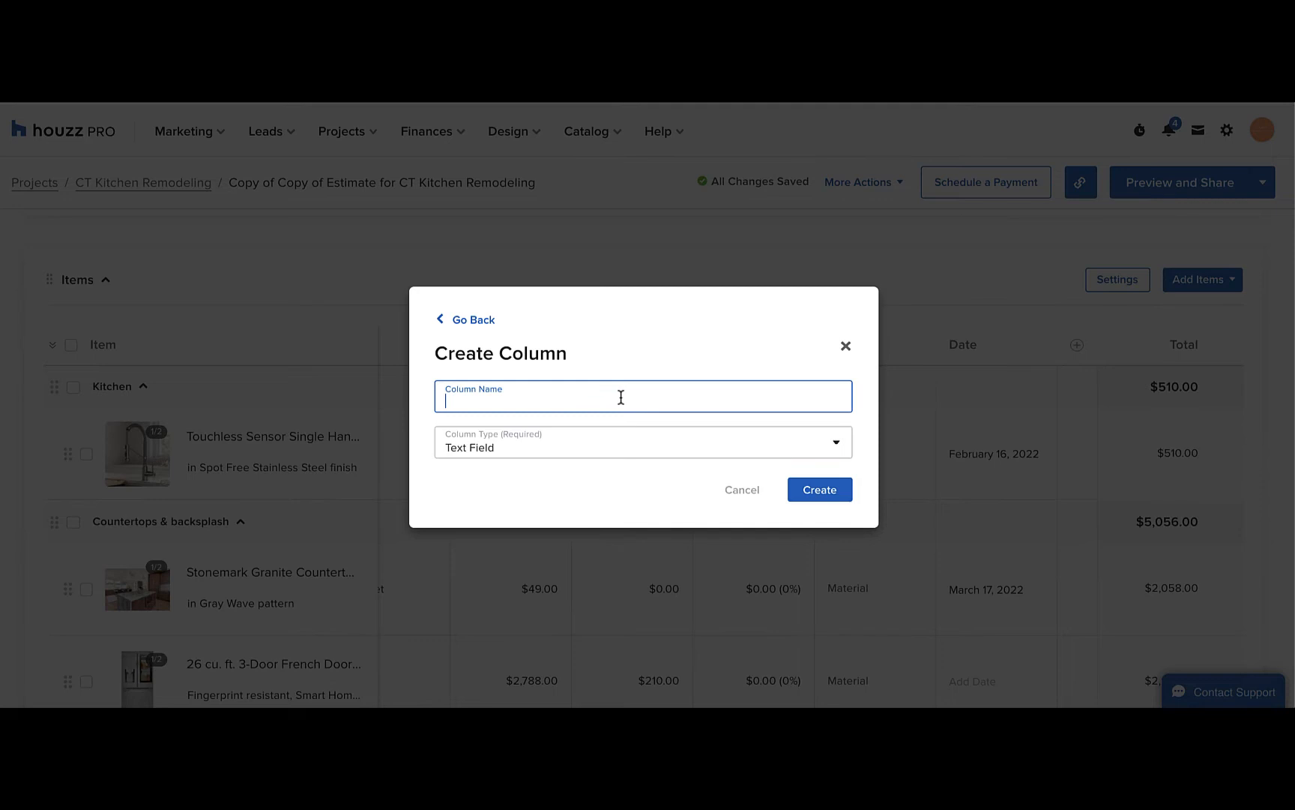
- Create the 'Links' column with the Link column type
left_click(643, 442)
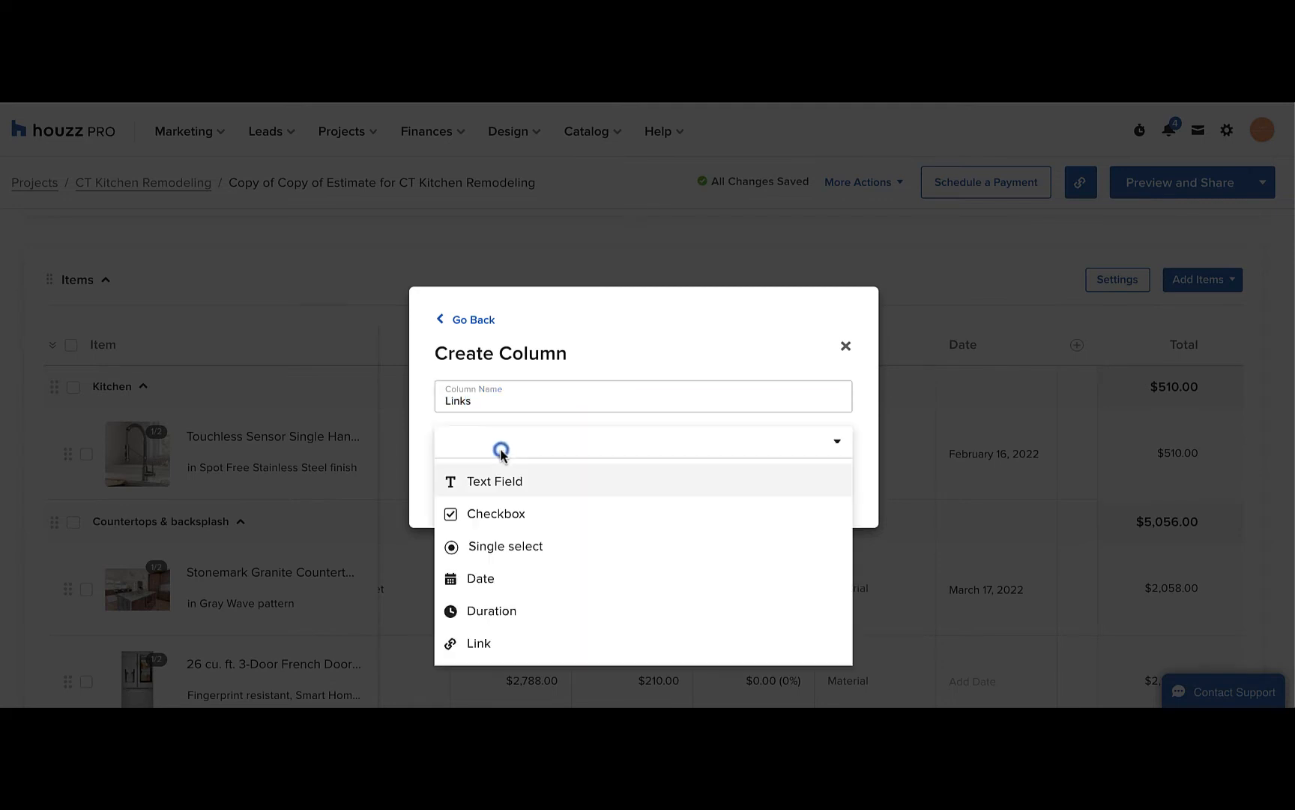
left_click(479, 643)
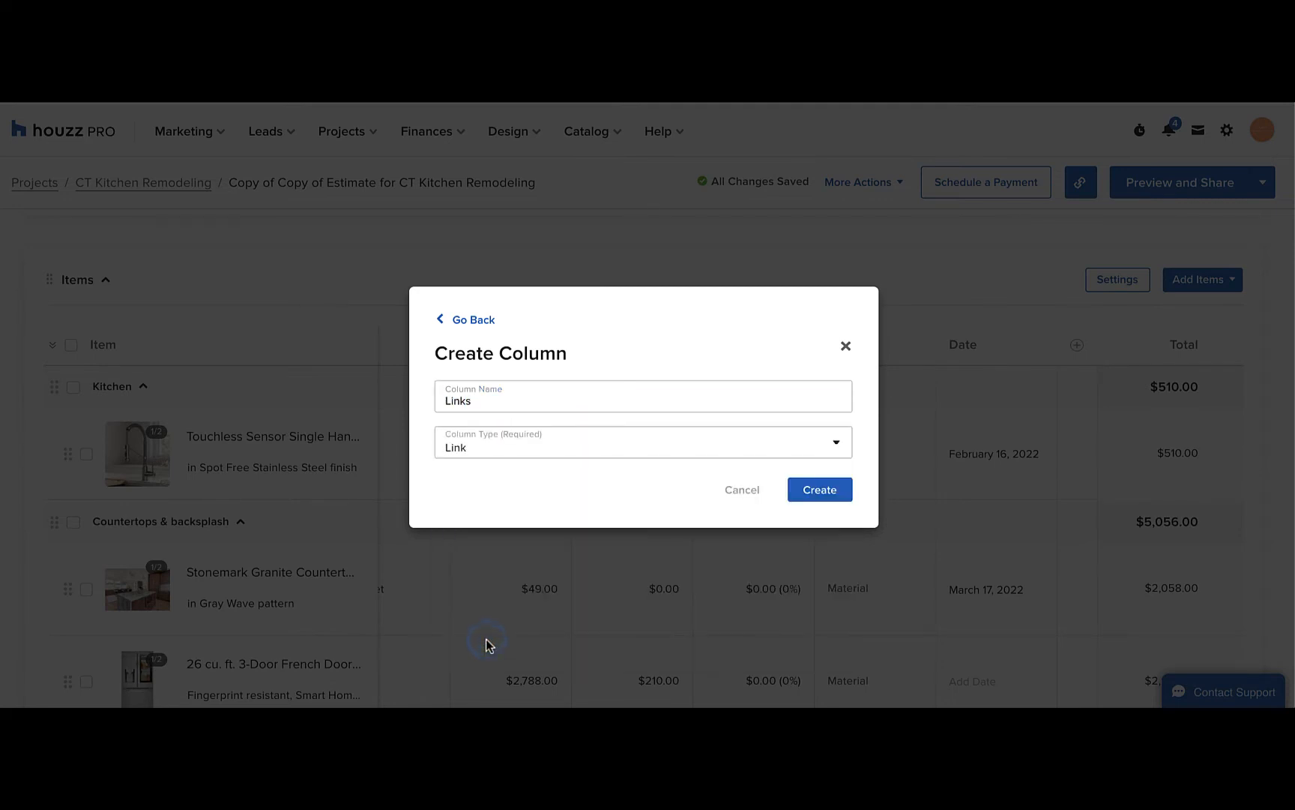
left_click(819, 490)
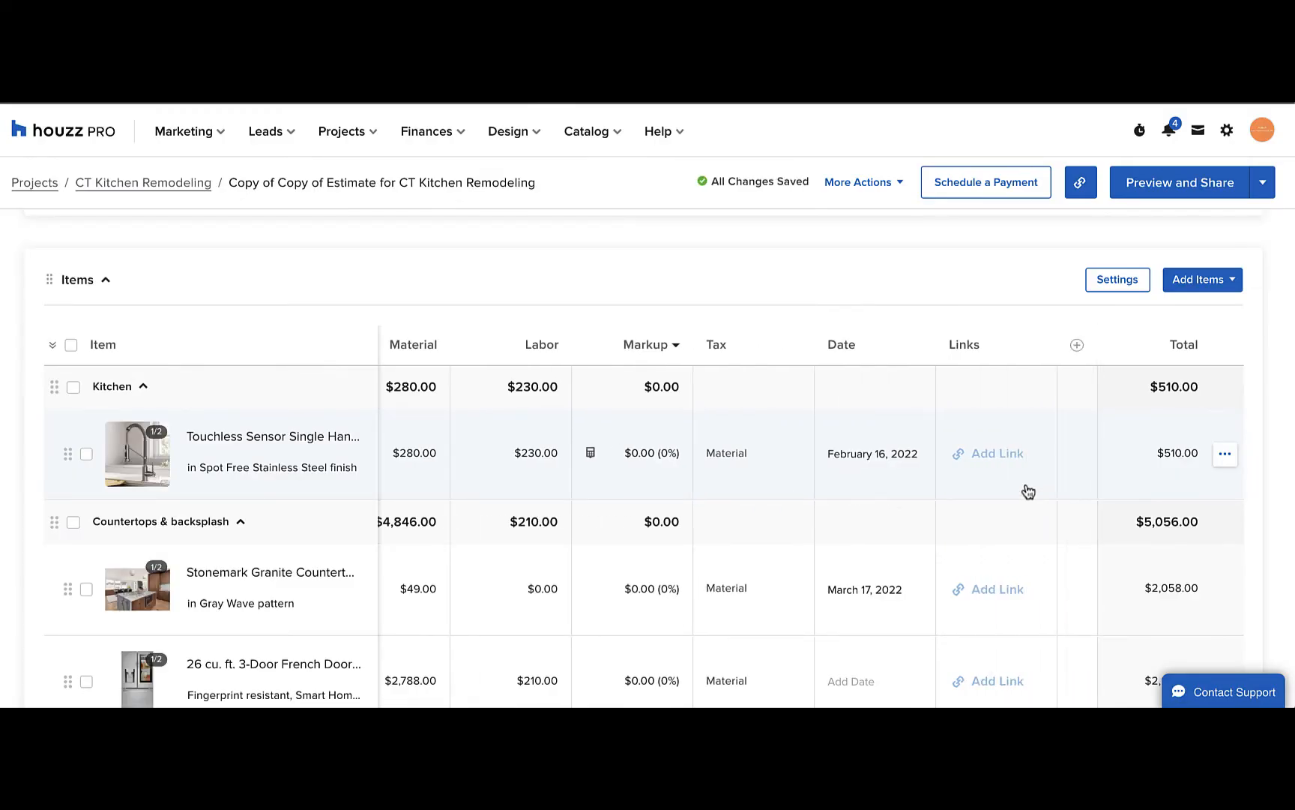
scroll("down", 3)
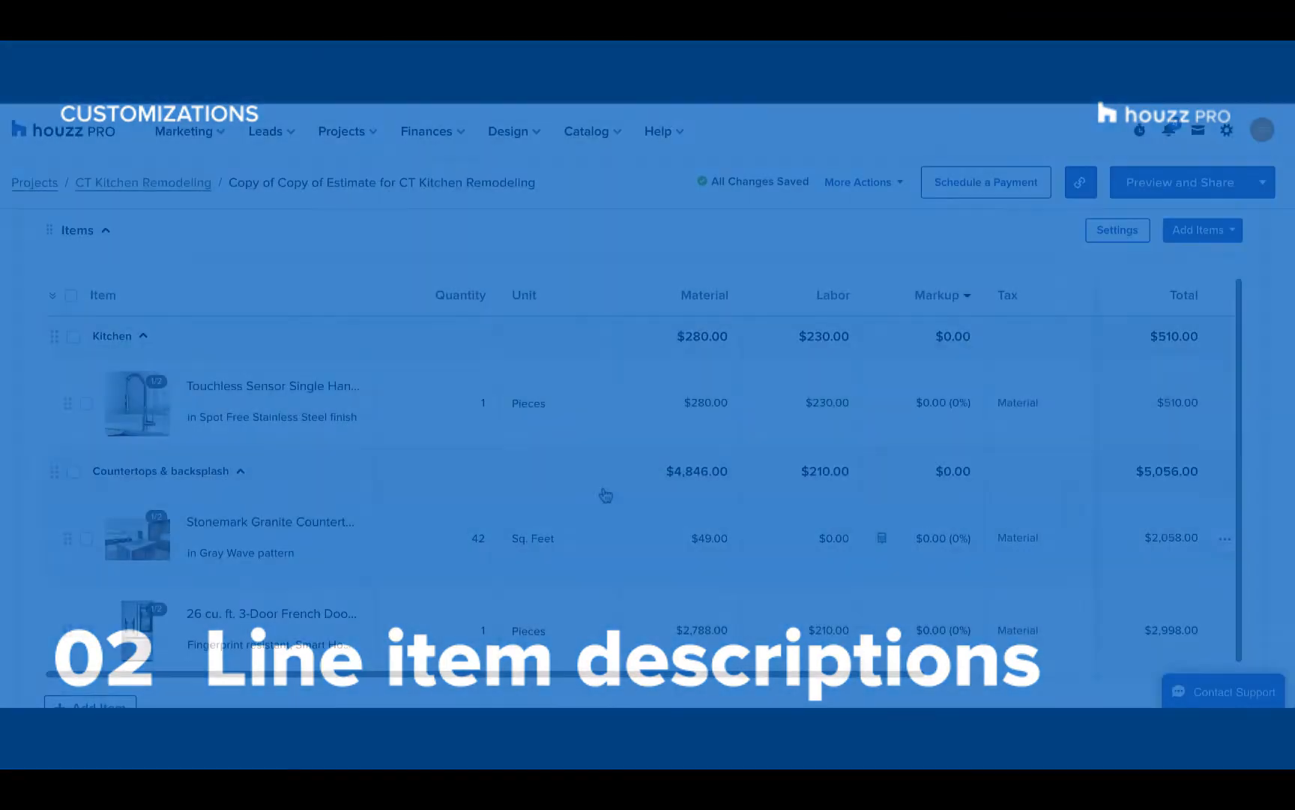
left_click(245, 416)
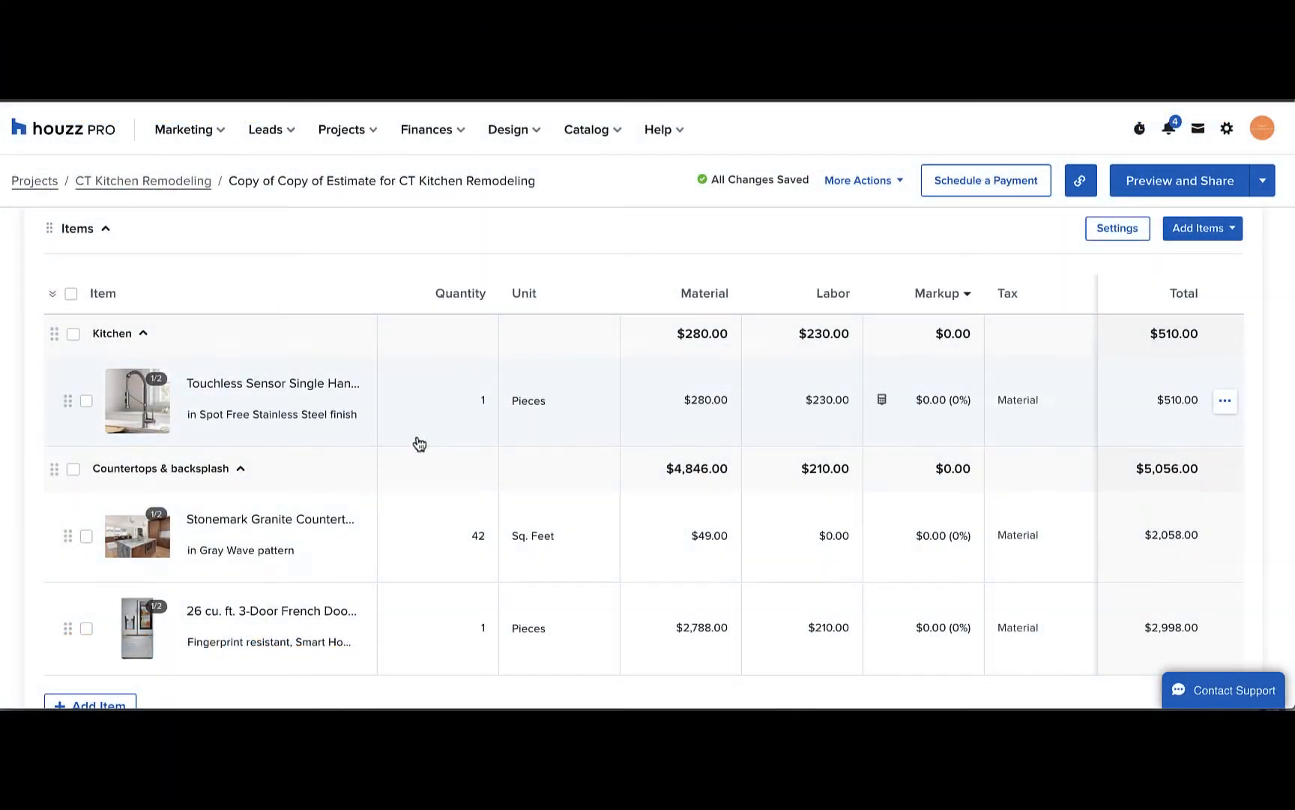
left_click(137, 534)
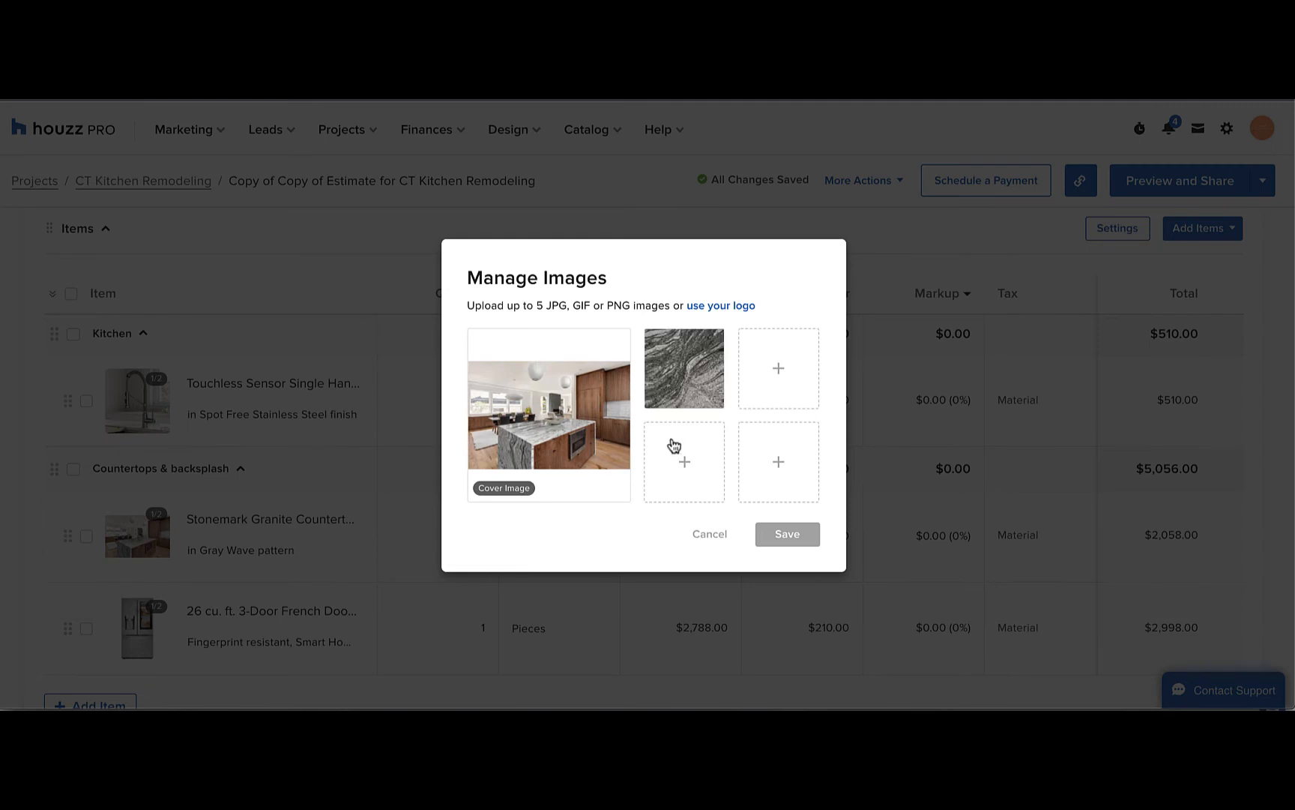
mouse_move(687, 482)
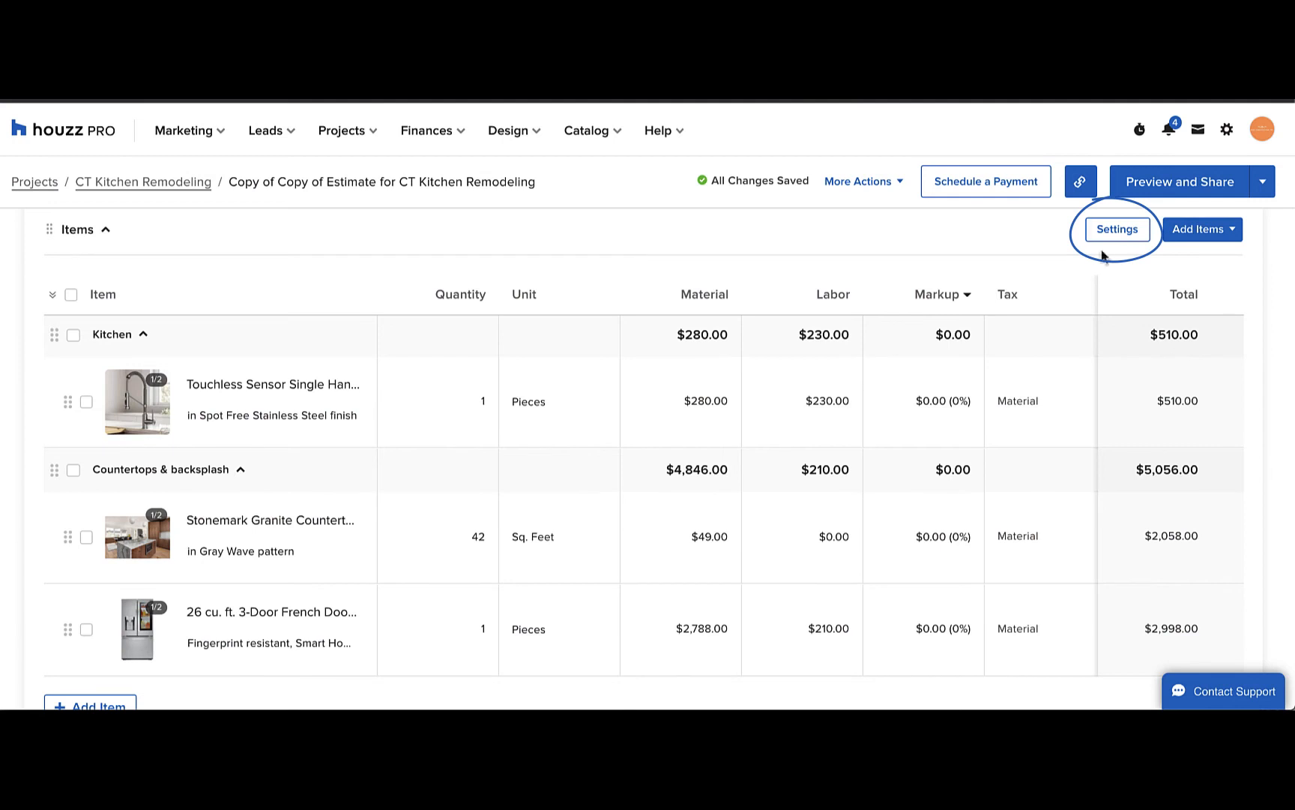
- In item settings, toggle images off and back on, and hide the Material column
left_click(1117, 229)
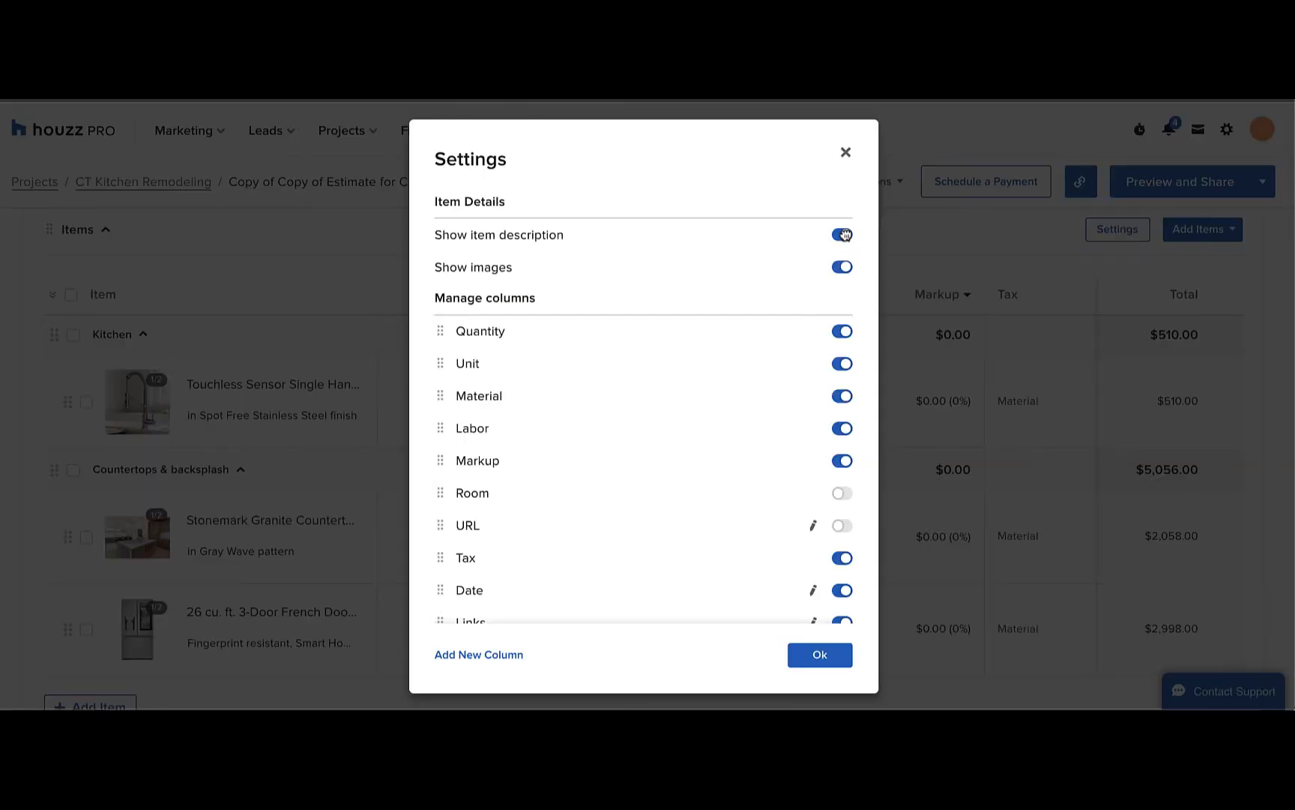
left_click(842, 235)
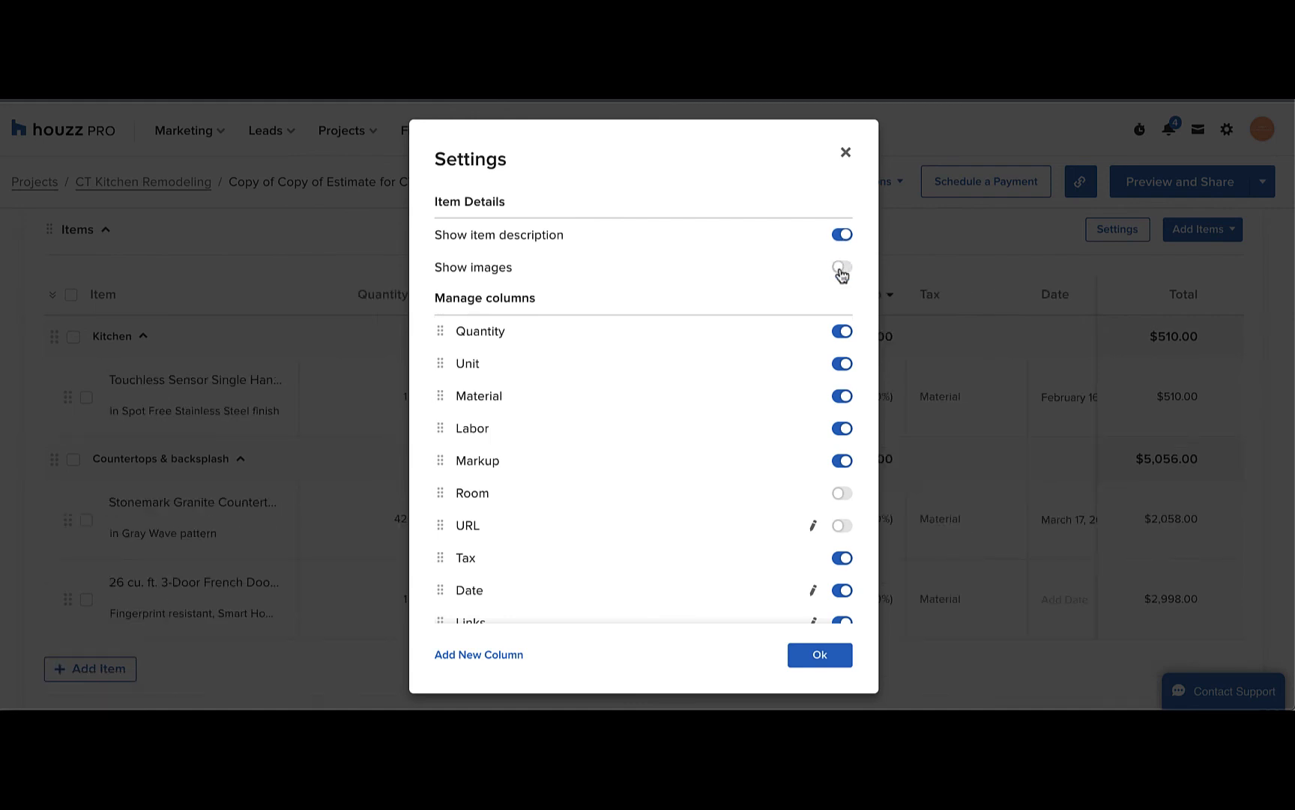
left_click(842, 267)
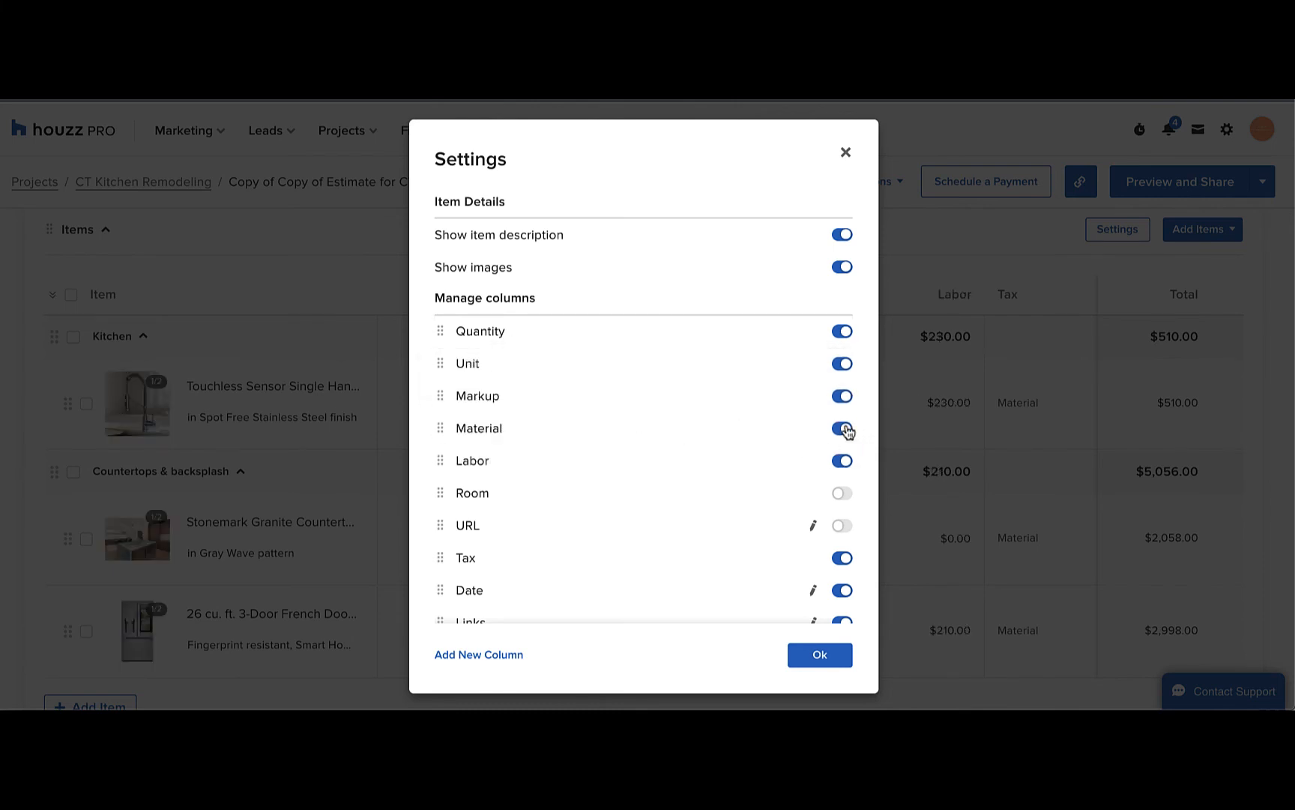
left_click(841, 428)
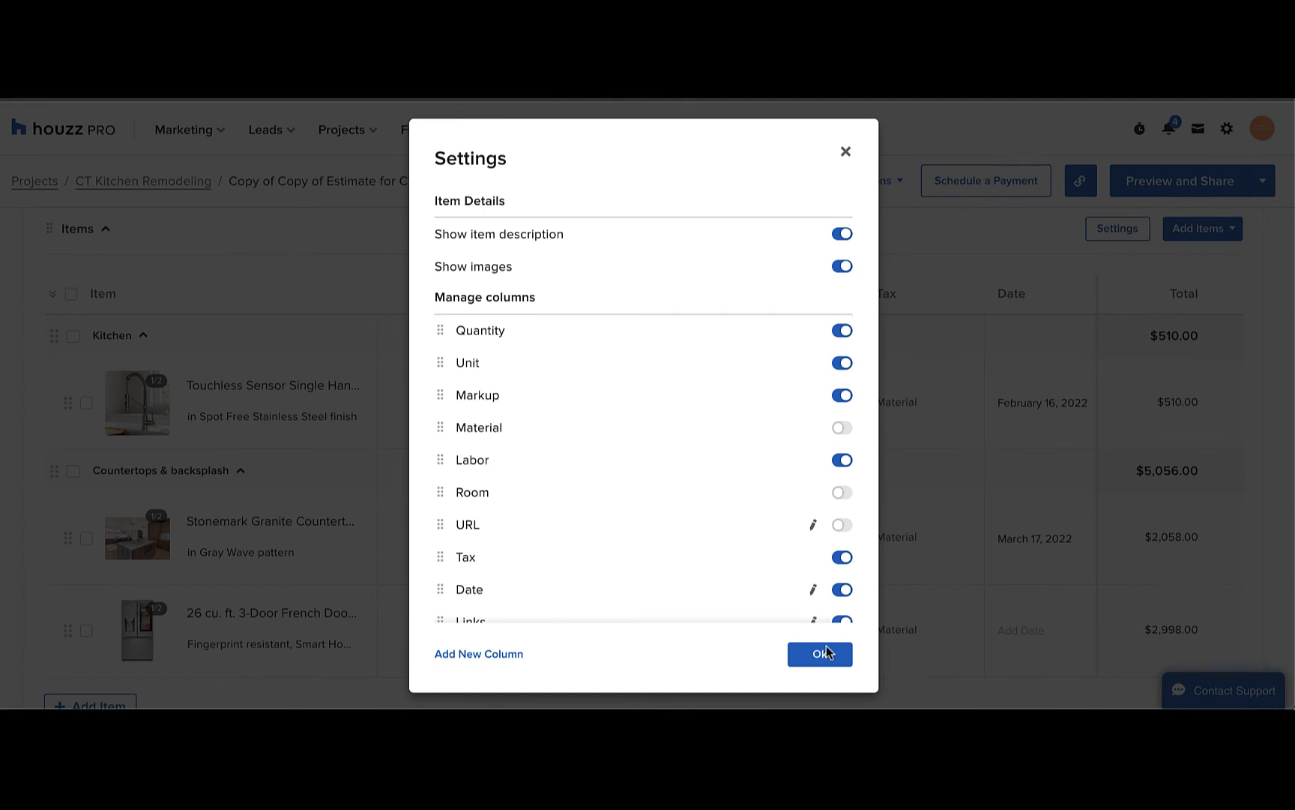